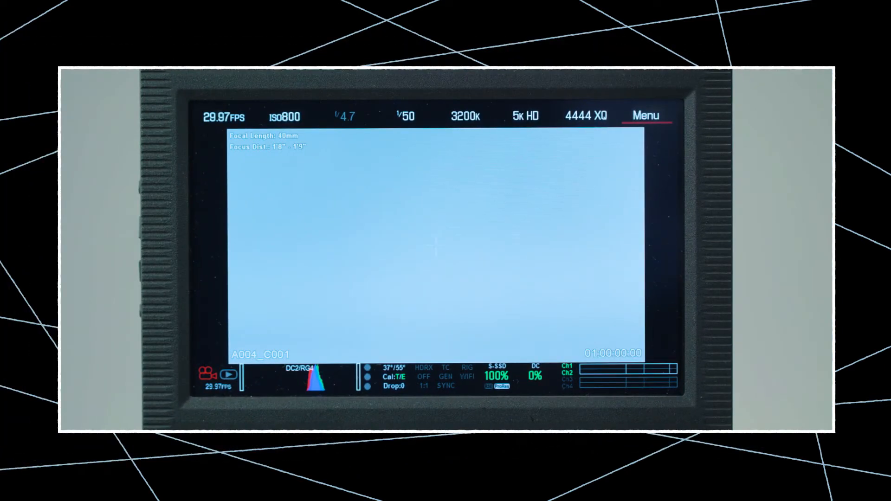
Set the project time base and recording frame rate to 25.00 fps, then close the menu
left_click(645, 115)
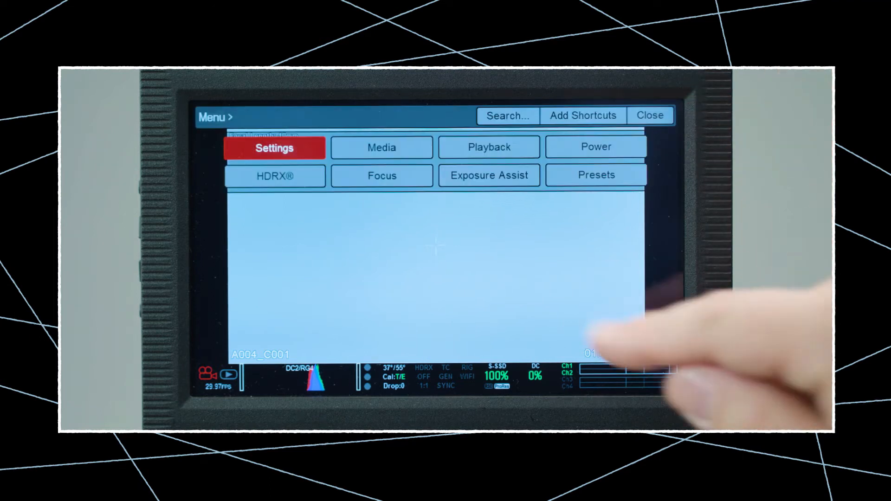
left_click(274, 148)
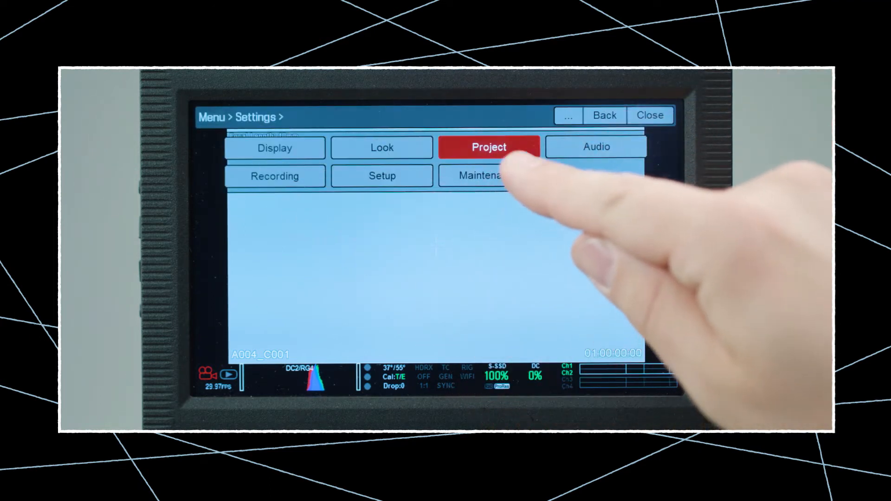
left_click(489, 147)
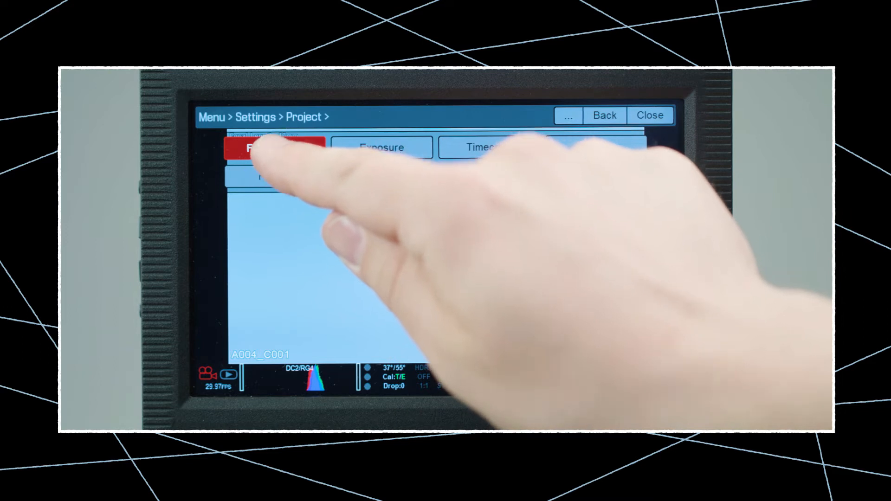
left_click(274, 147)
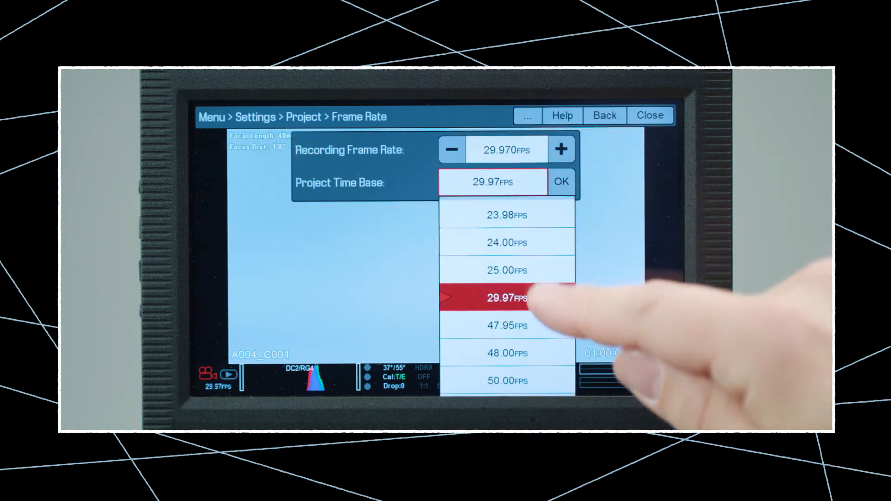
left_click(507, 270)
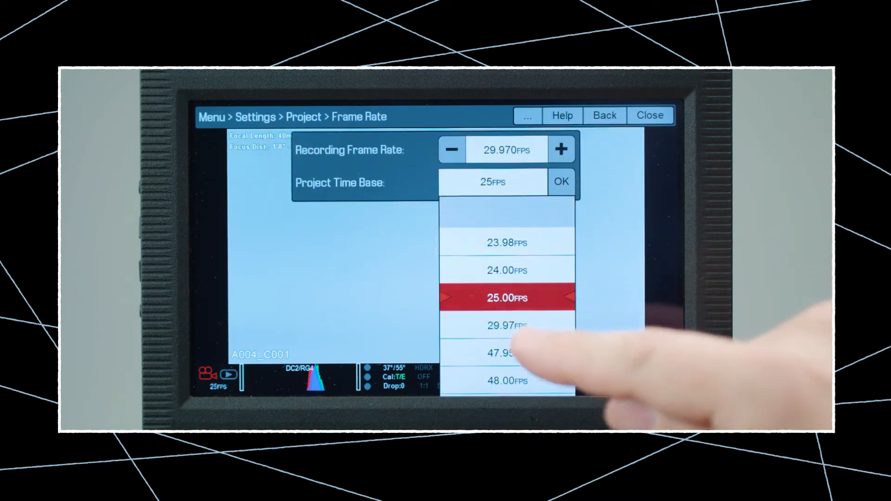
left_click(506, 298)
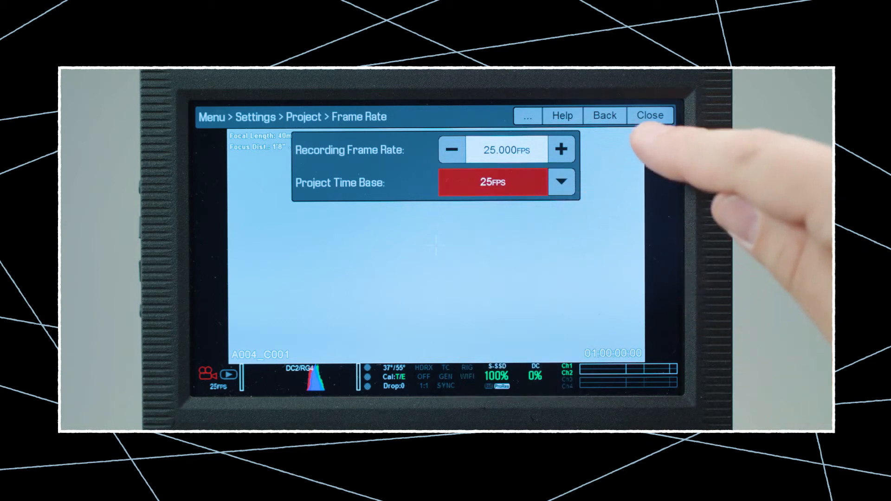
left_click(649, 116)
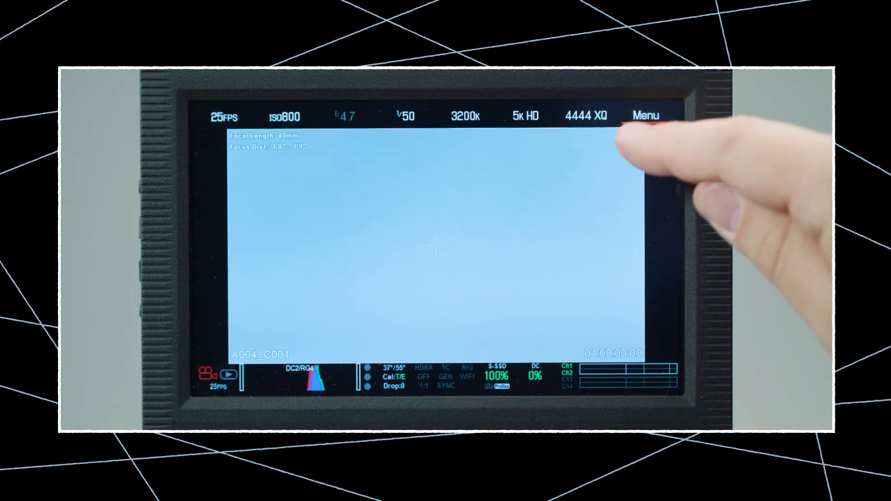
Set the timecode display mode to TOD with External source, then close the menu
left_click(645, 115)
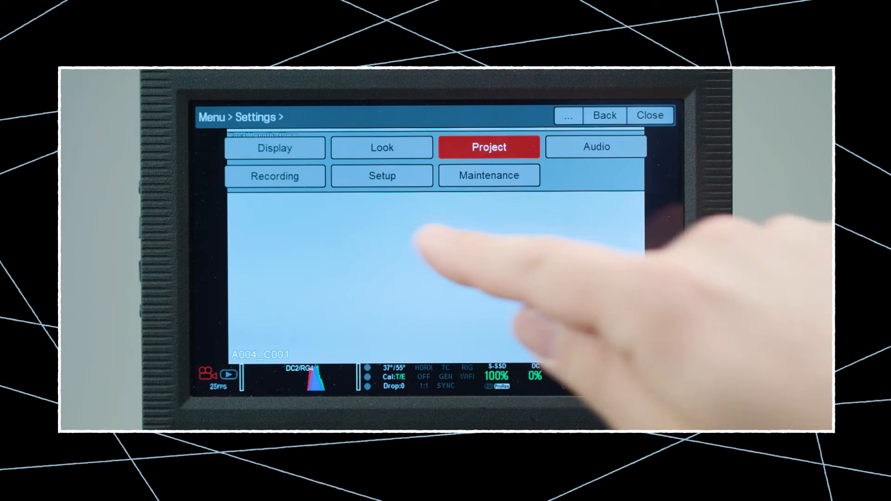
left_click(488, 148)
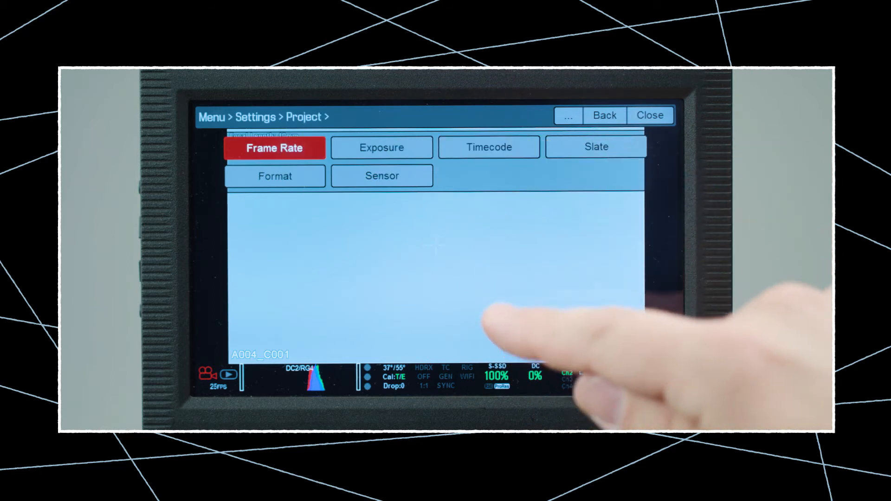
left_click(488, 147)
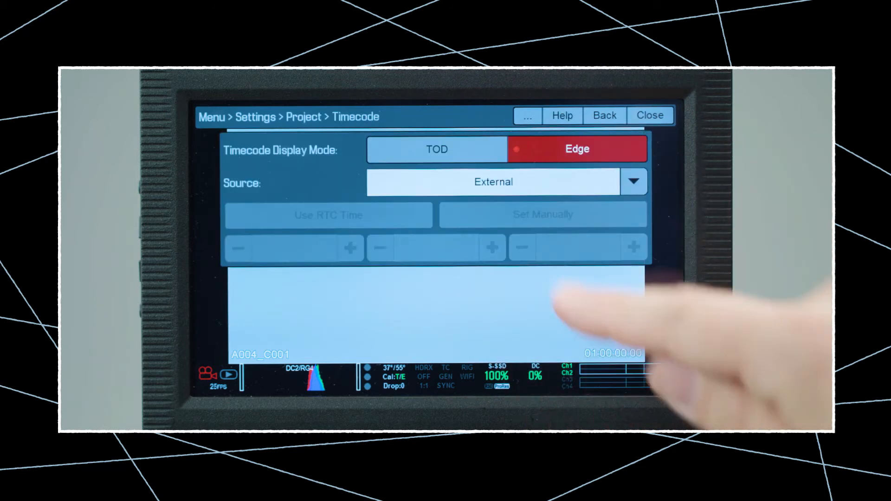
left_click(436, 149)
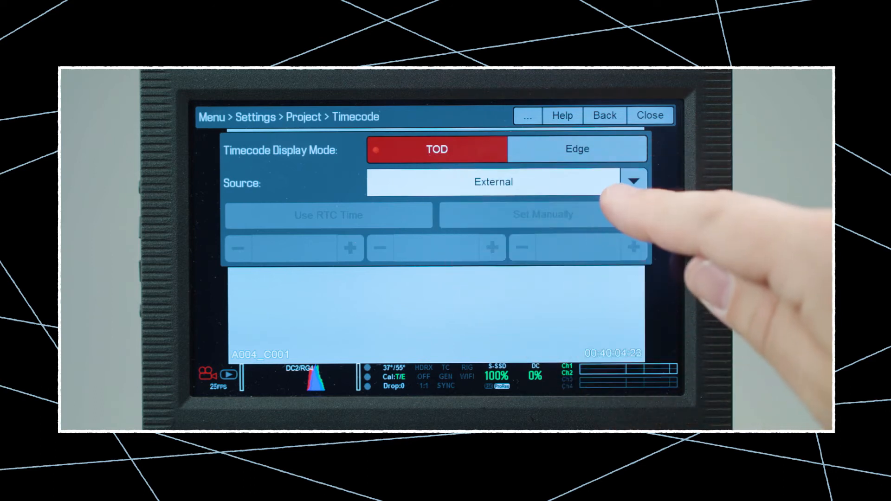
left_click(635, 181)
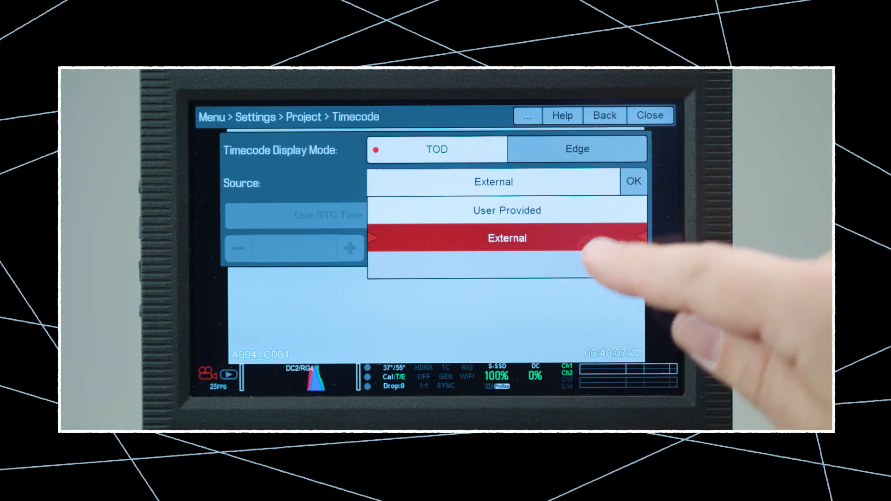
left_click(633, 182)
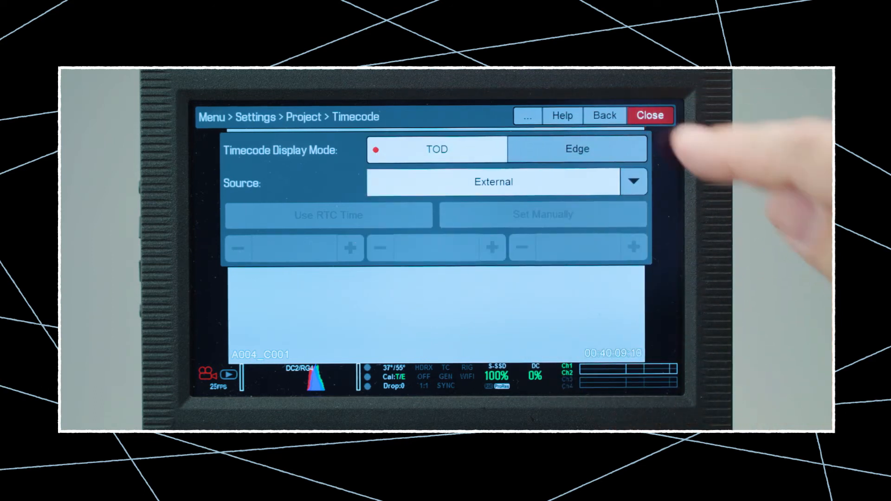
left_click(651, 115)
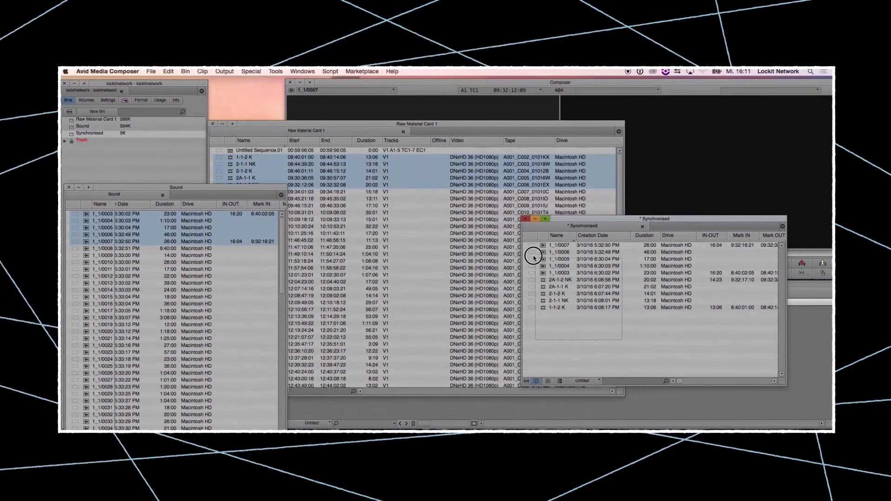
Select all clips in the Synchronised bin and launch Bin > AutoSync
left_click(534, 256)
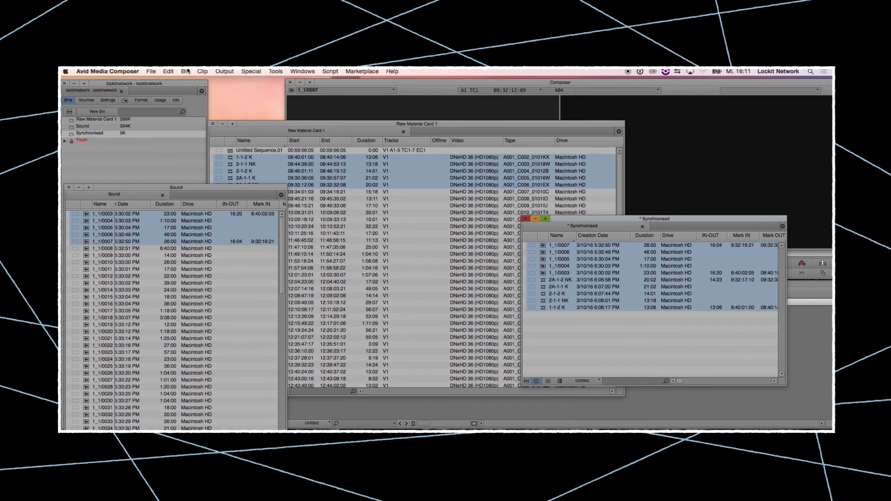
left_click(185, 71)
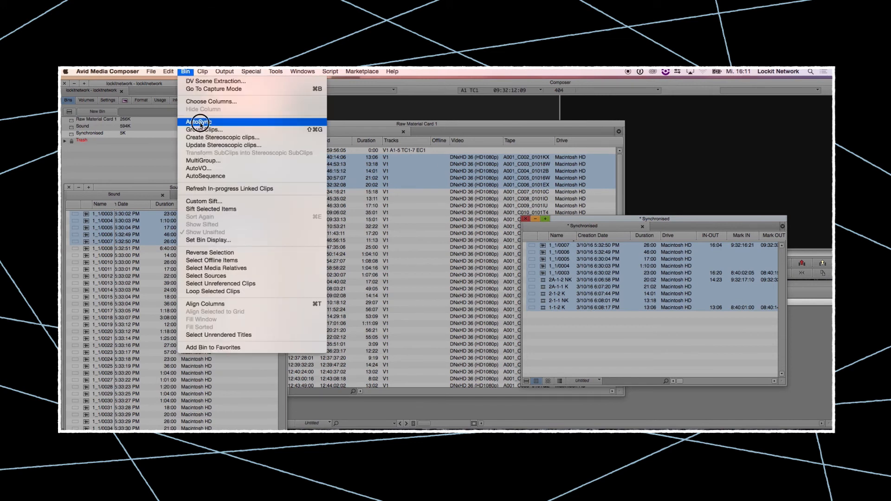
left_click(198, 121)
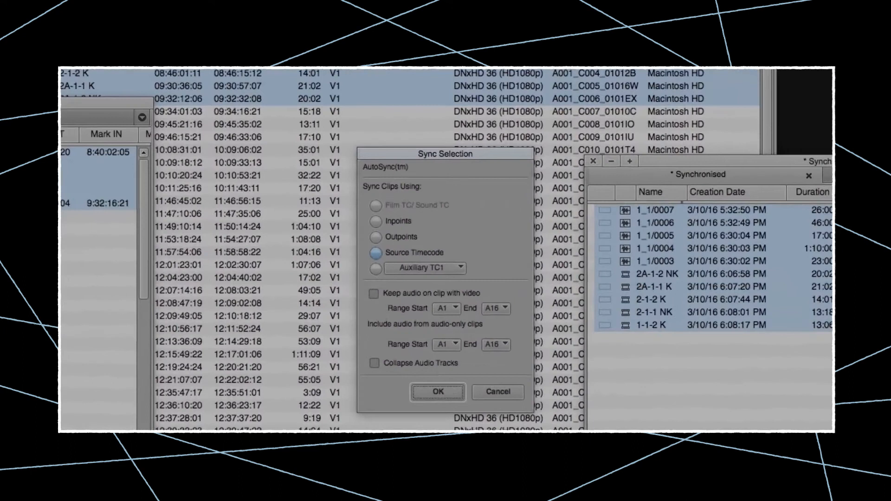